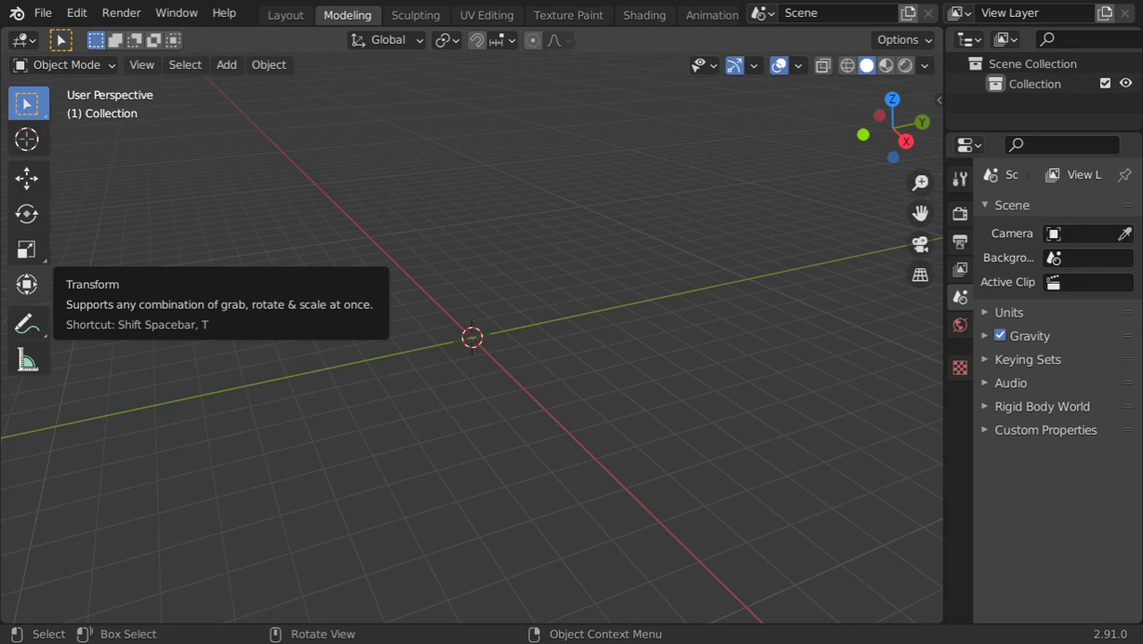
Step: Add a plane, scale it up, then add a torus mesh above it
{"action": "left_click", "coordinate": [225, 65]}
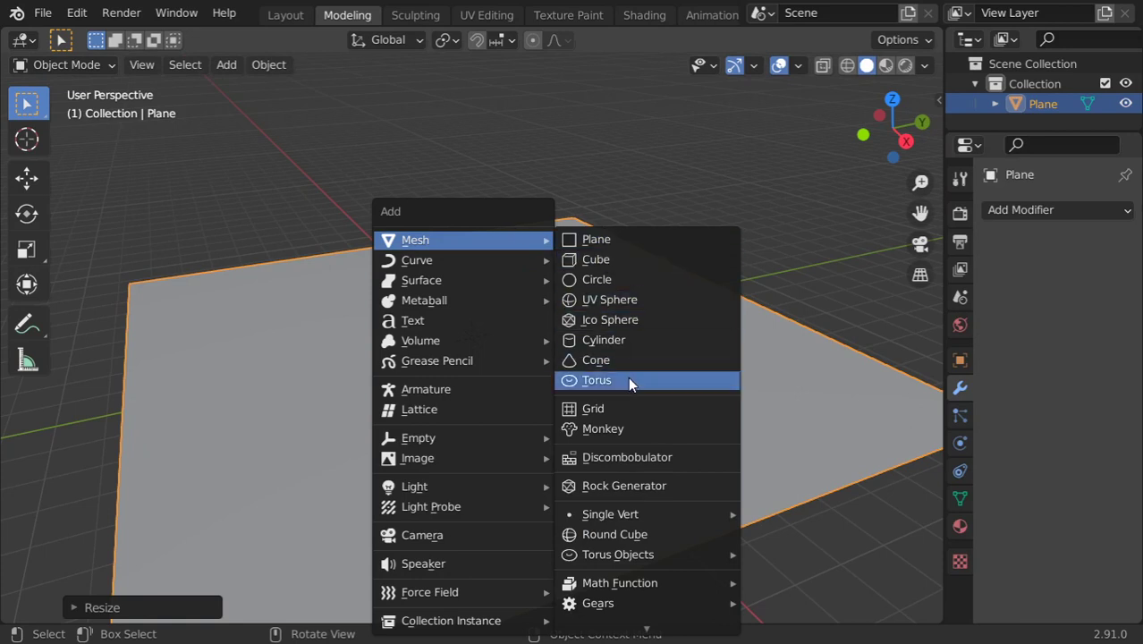
{"action": "mouse_move", "coordinate": [628, 380]}
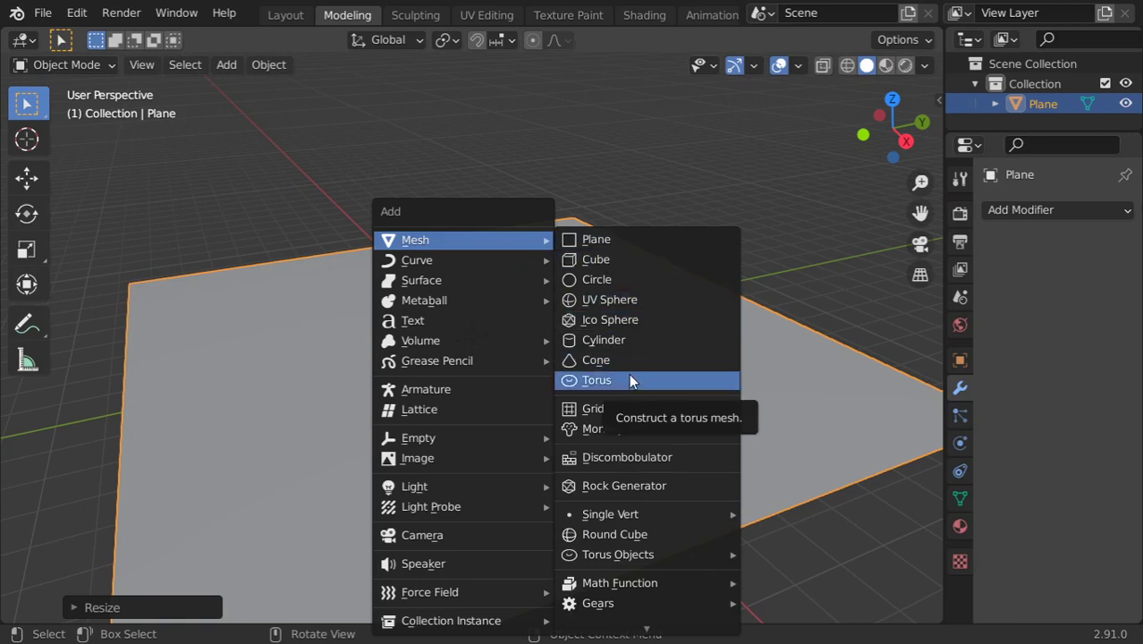
{"action": "left_click", "coordinate": [597, 379]}
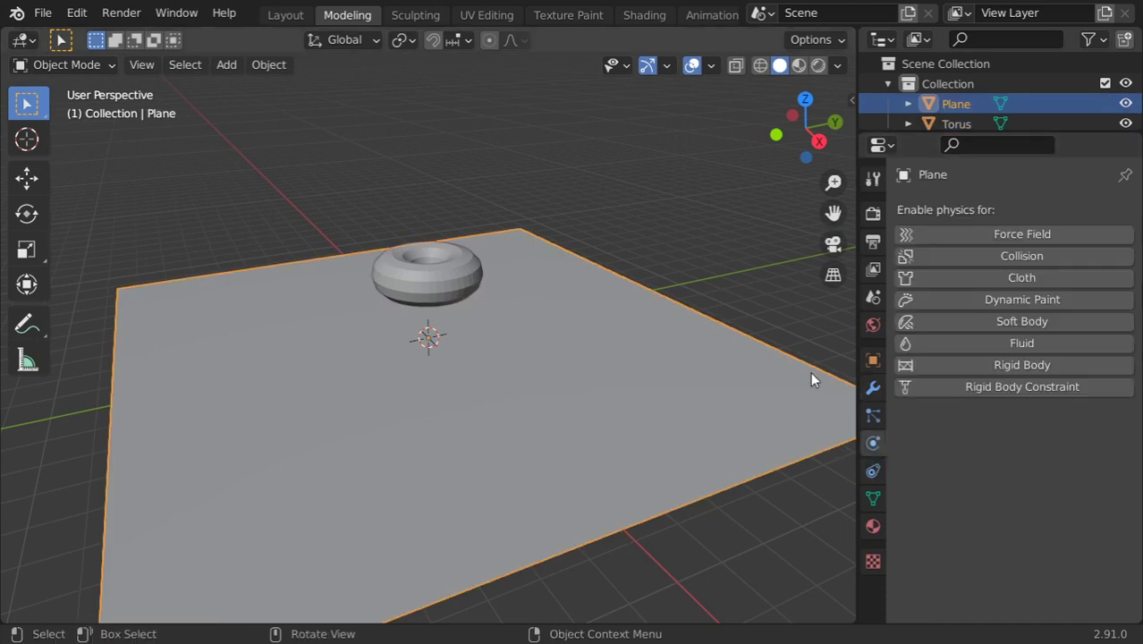
Step: Give the plane Collision physics, then select the torus and scroll its physics panel
{"action": "left_click", "coordinate": [1021, 255]}
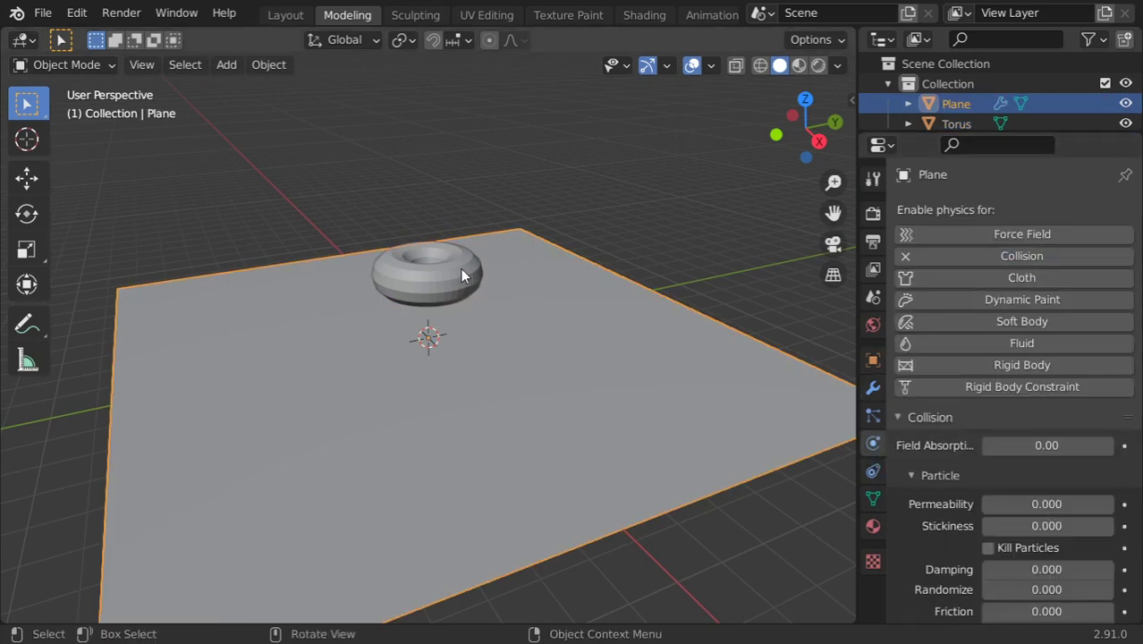
{"action": "left_click", "coordinate": [427, 273]}
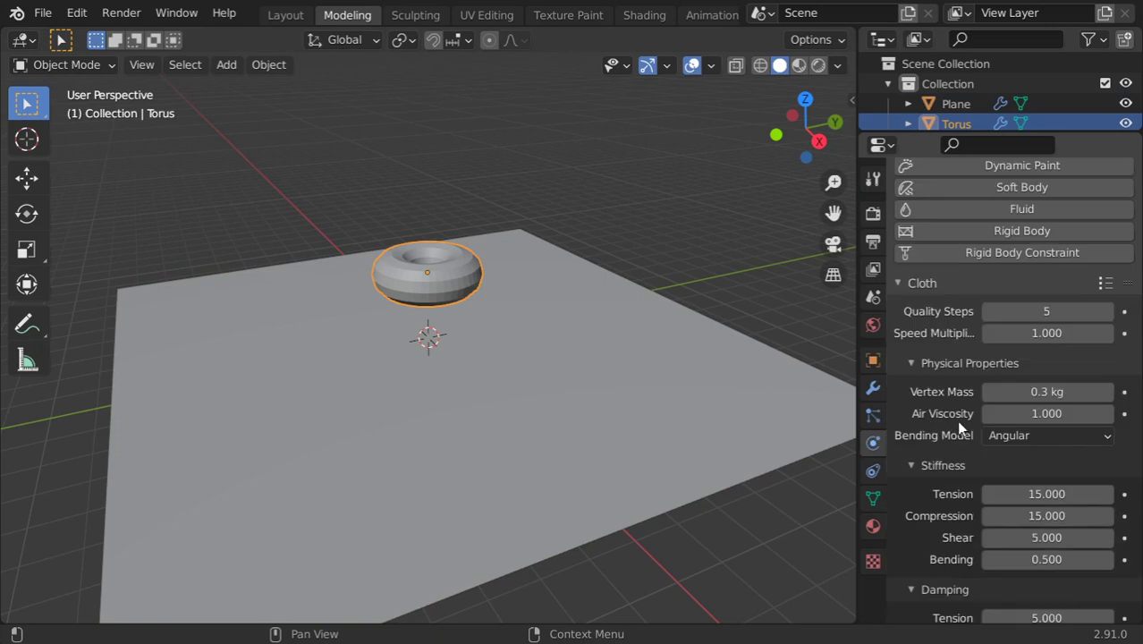
{"action": "scroll", "scroll_direction": "down", "scroll_amount": 3}
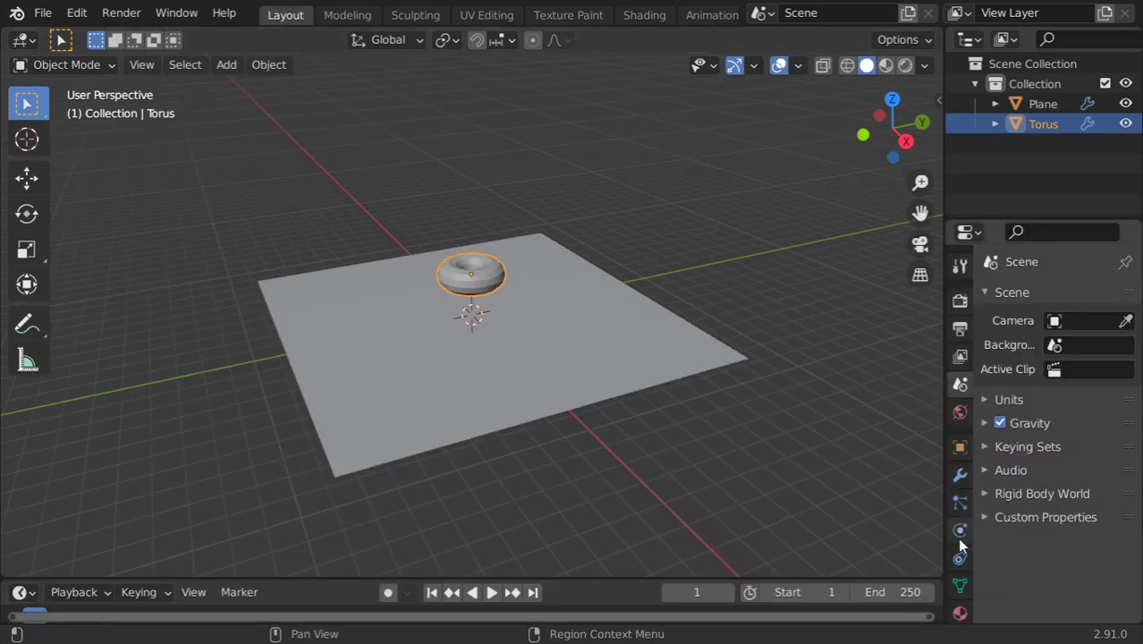
Step: Tick Pressure in the torus Cloth settings and end the animation at frame 100
{"action": "left_click", "coordinate": [960, 474]}
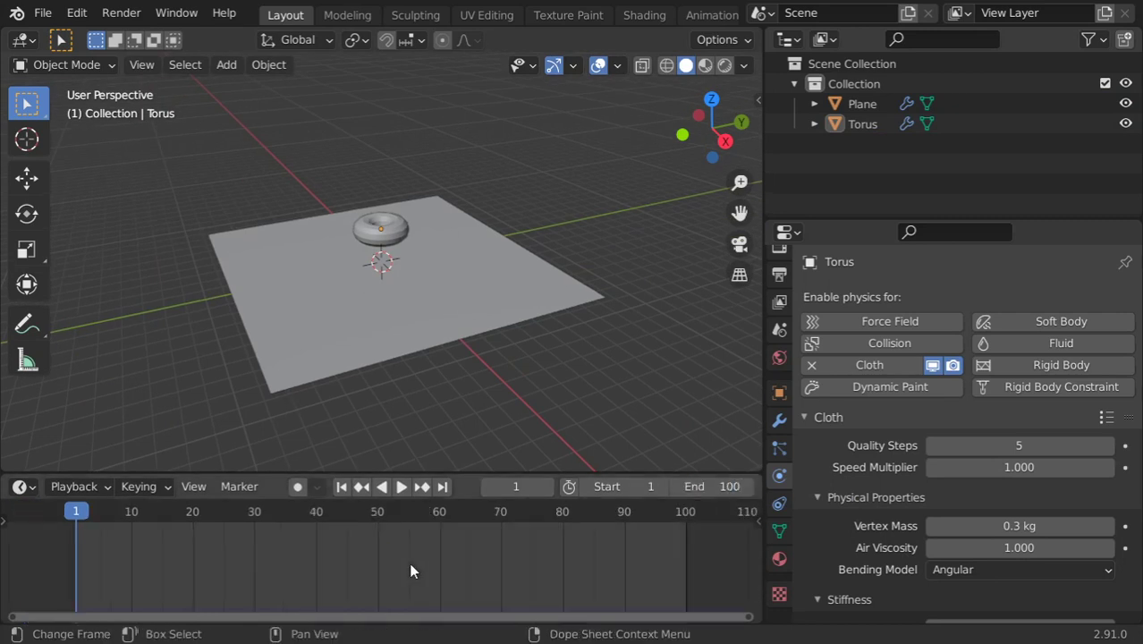
{"action": "mouse_move", "coordinate": [881, 386]}
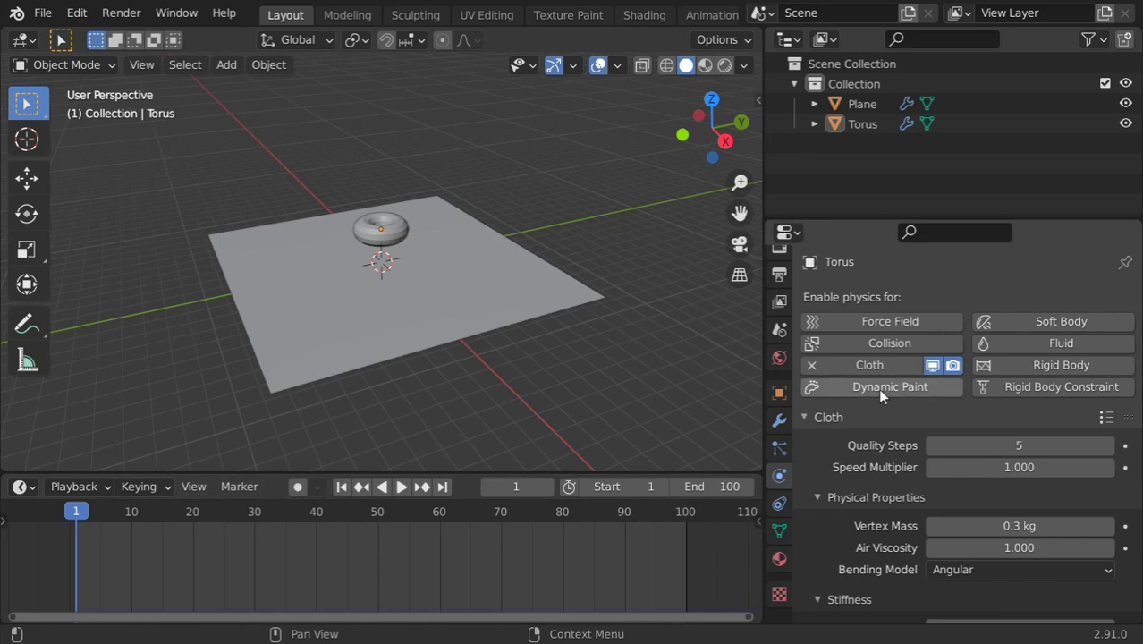
{"action": "scroll", "scroll_direction": "down", "scroll_amount": 3}
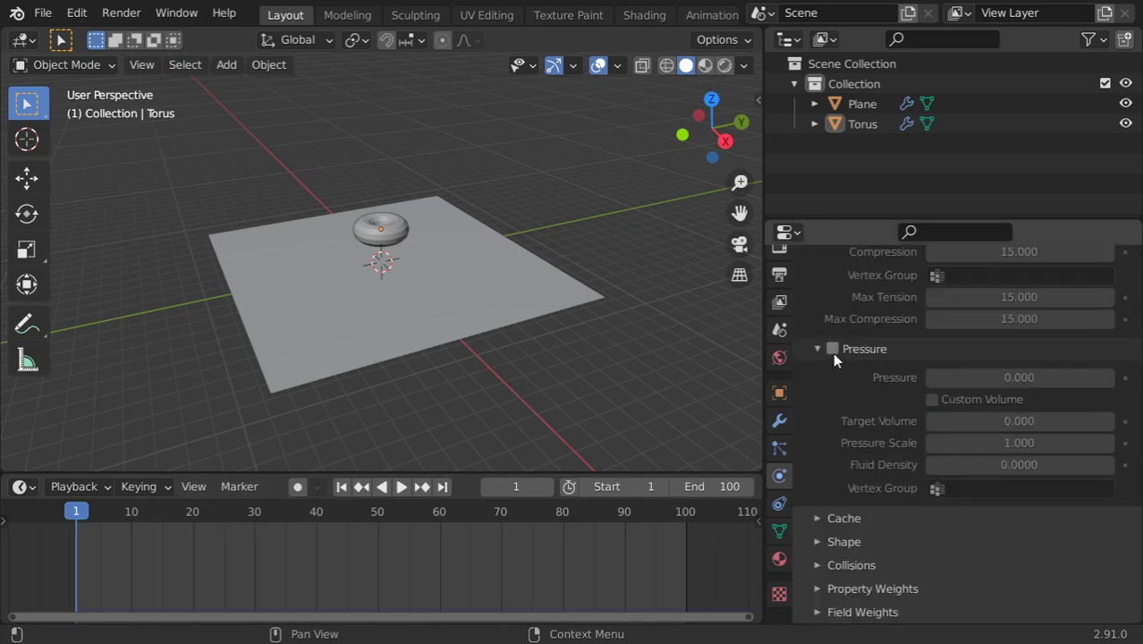
{"action": "left_click", "coordinate": [831, 348]}
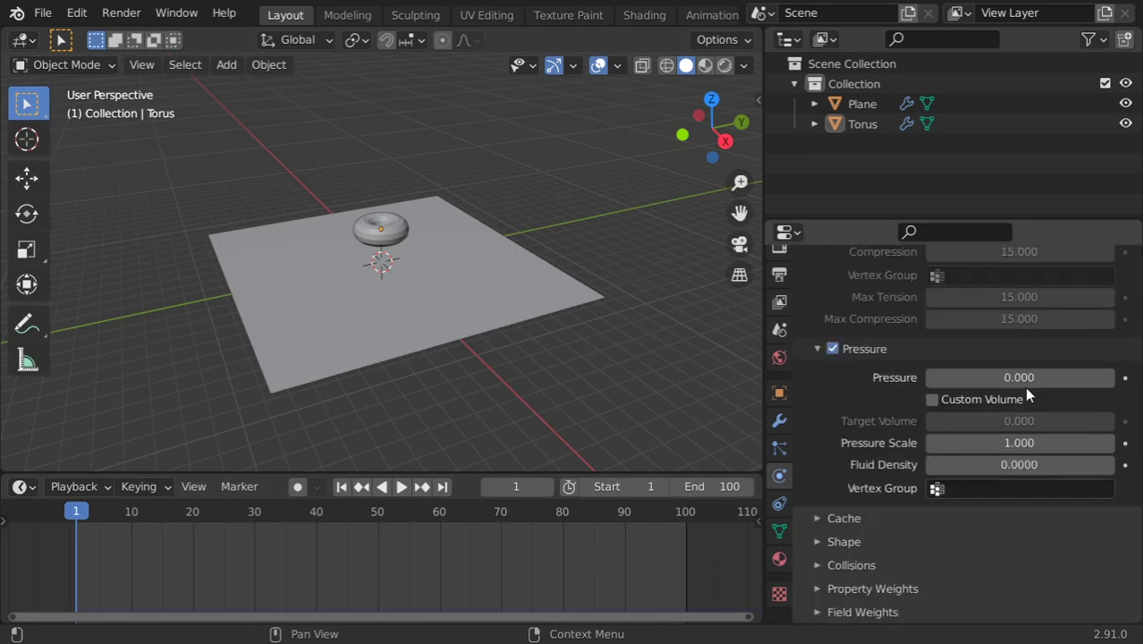
{"action": "left_click", "coordinate": [515, 486]}
{"action": "type", "text": "30"}
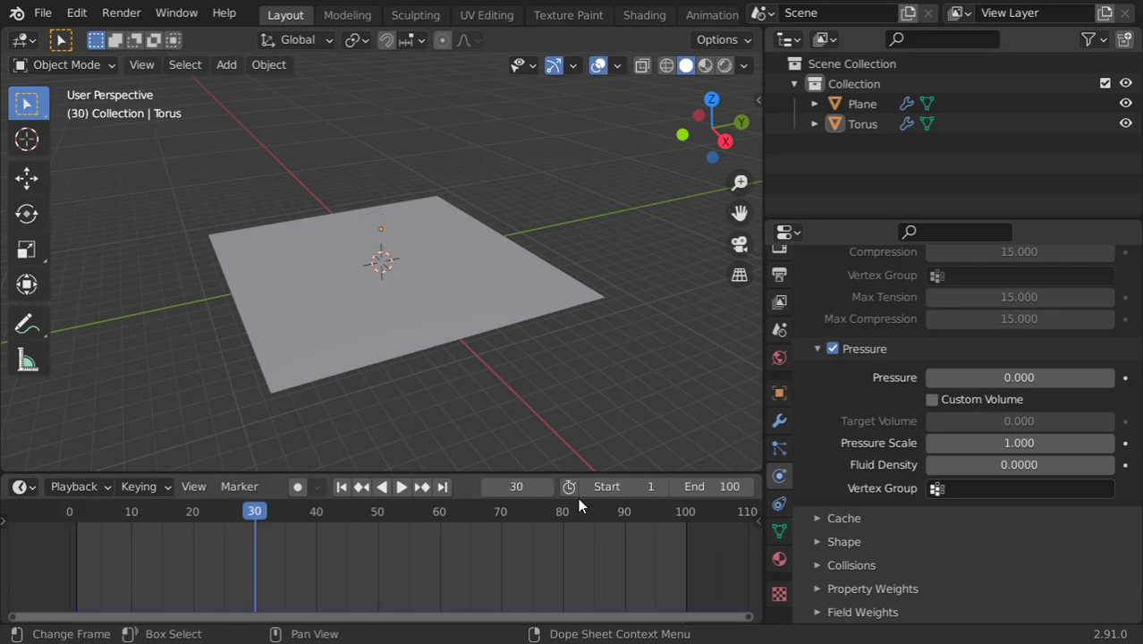
{"action": "mouse_move", "coordinate": [1125, 377]}
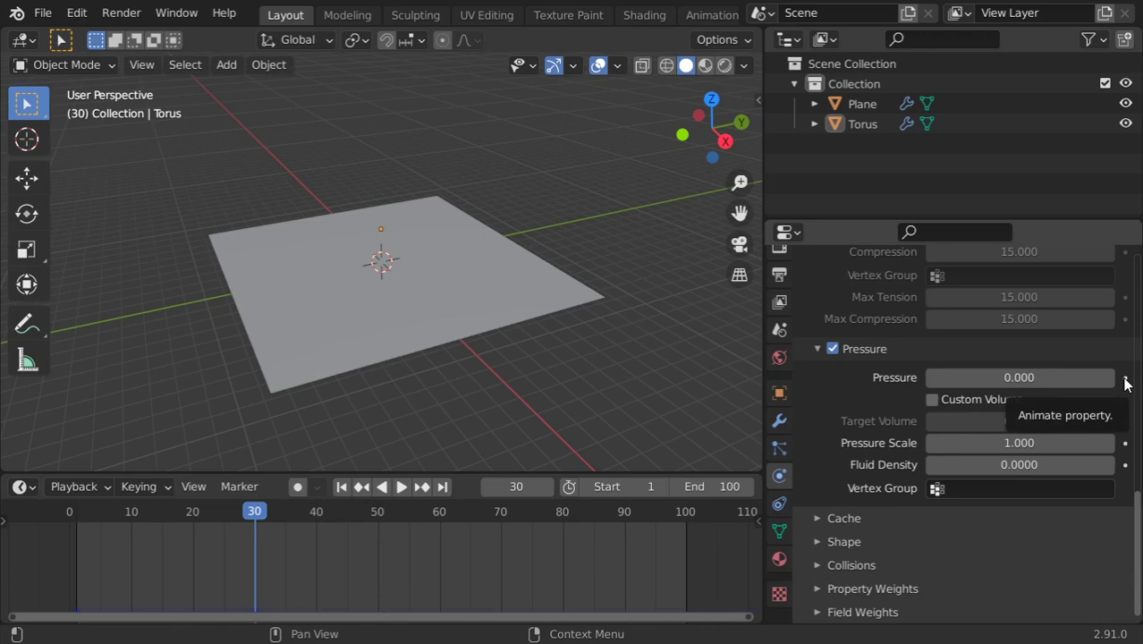
{"action": "mouse_move", "coordinate": [1125, 383]}
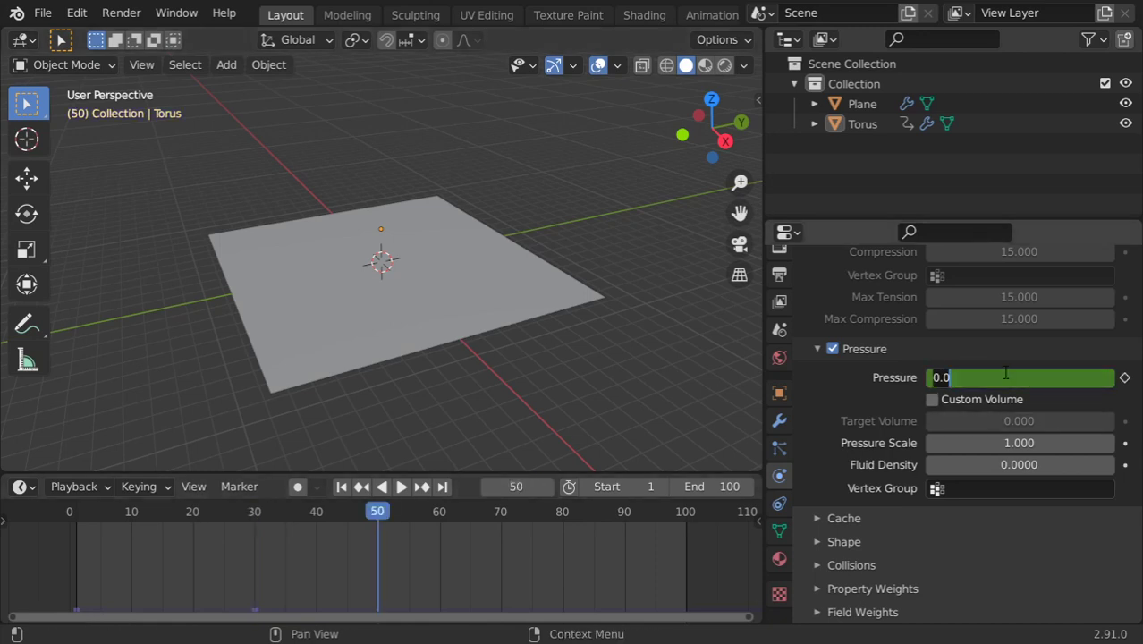
Step: Drag the torus Pressure to 2 at frame 50 and reselect the torus to view its keys
{"action": "left_click_drag", "start_coordinate": [983, 376], "coordinate": [1019, 376]}
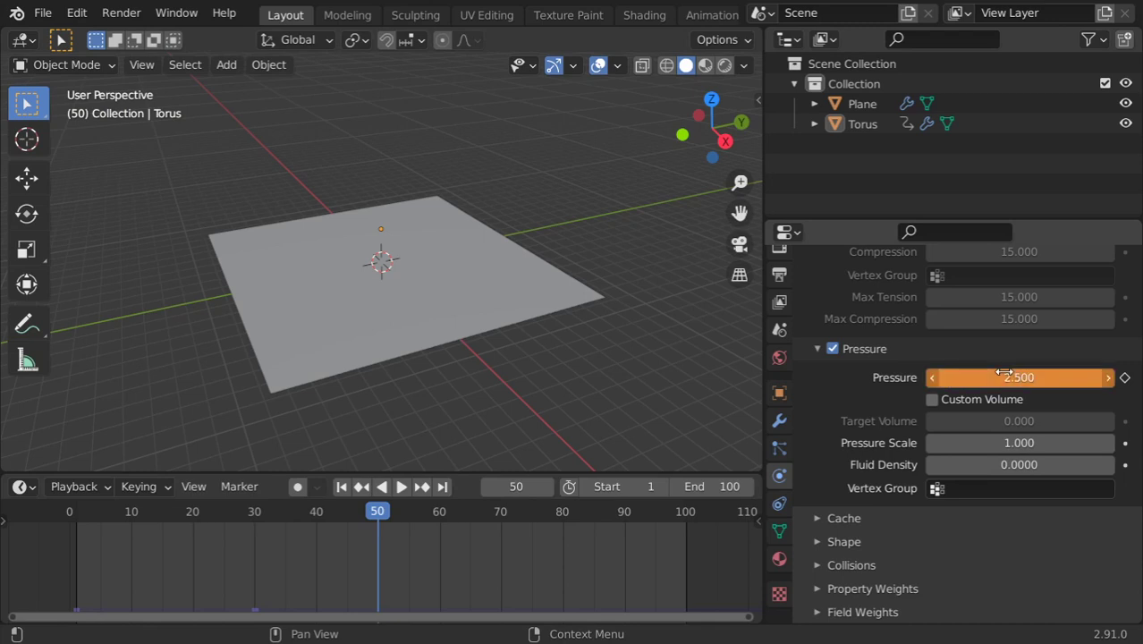
{"action": "left_click_drag", "start_coordinate": [1028, 377], "coordinate": [984, 377]}
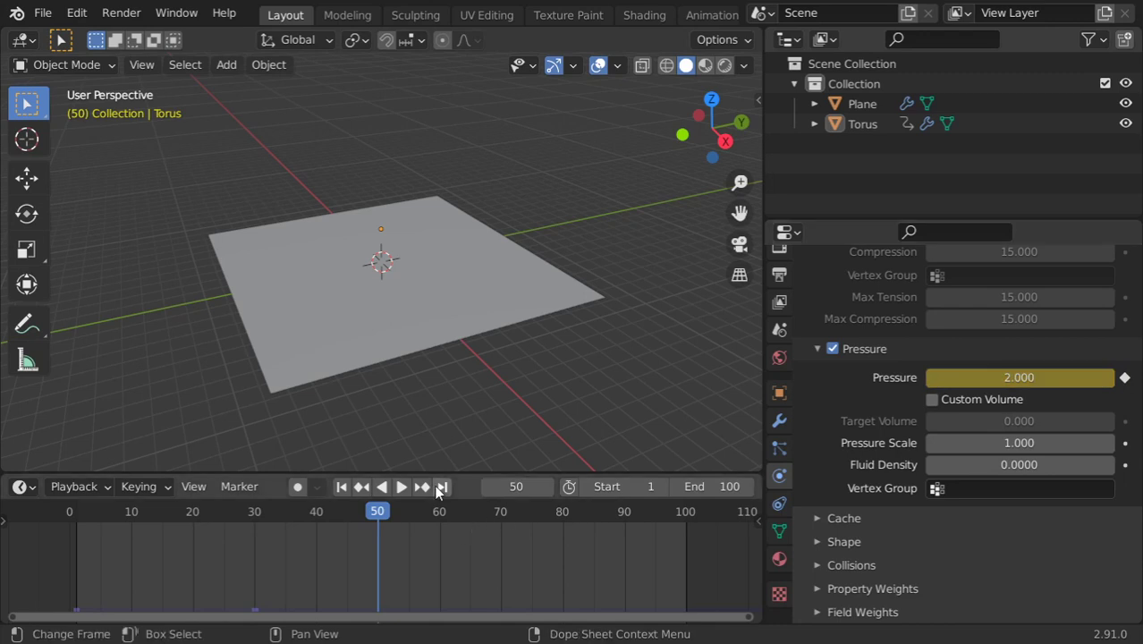
{"action": "left_click", "coordinate": [862, 124]}
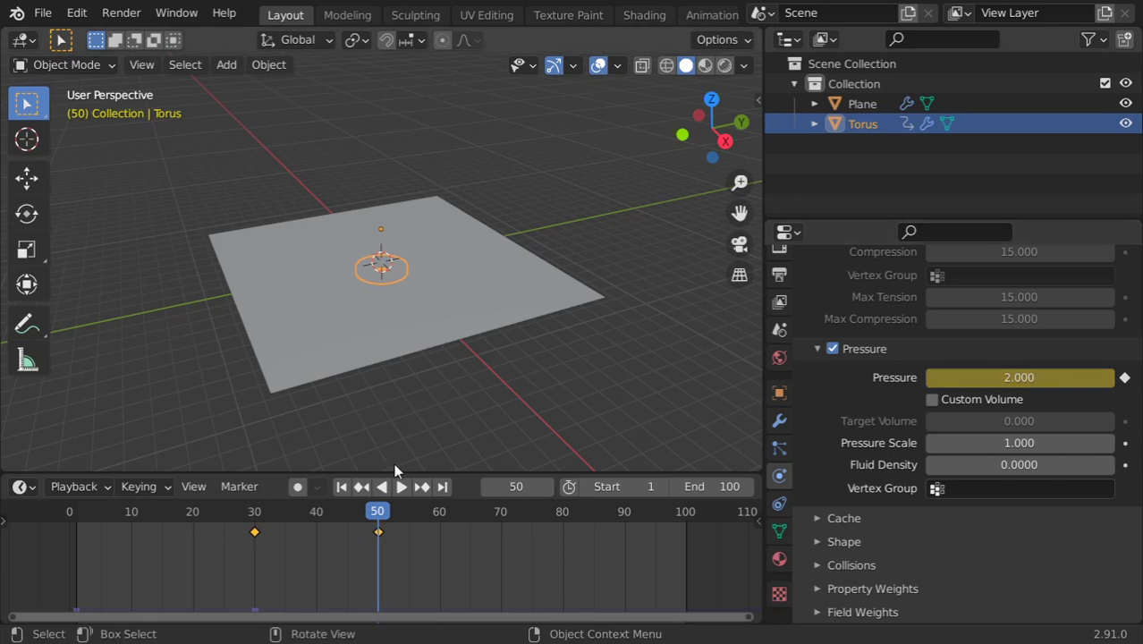
Step: Replay the simulation, then change the Pressure keys to 2.5 at frame 50 and −2 at frame 30
{"action": "left_click", "coordinate": [400, 487]}
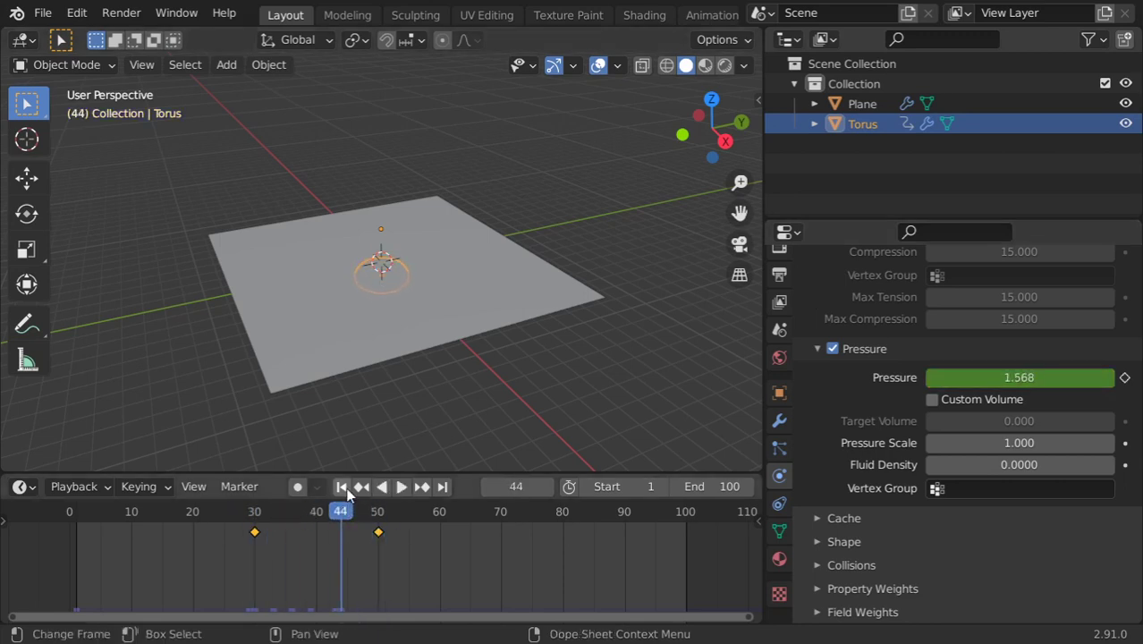
{"action": "left_click", "coordinate": [401, 486]}
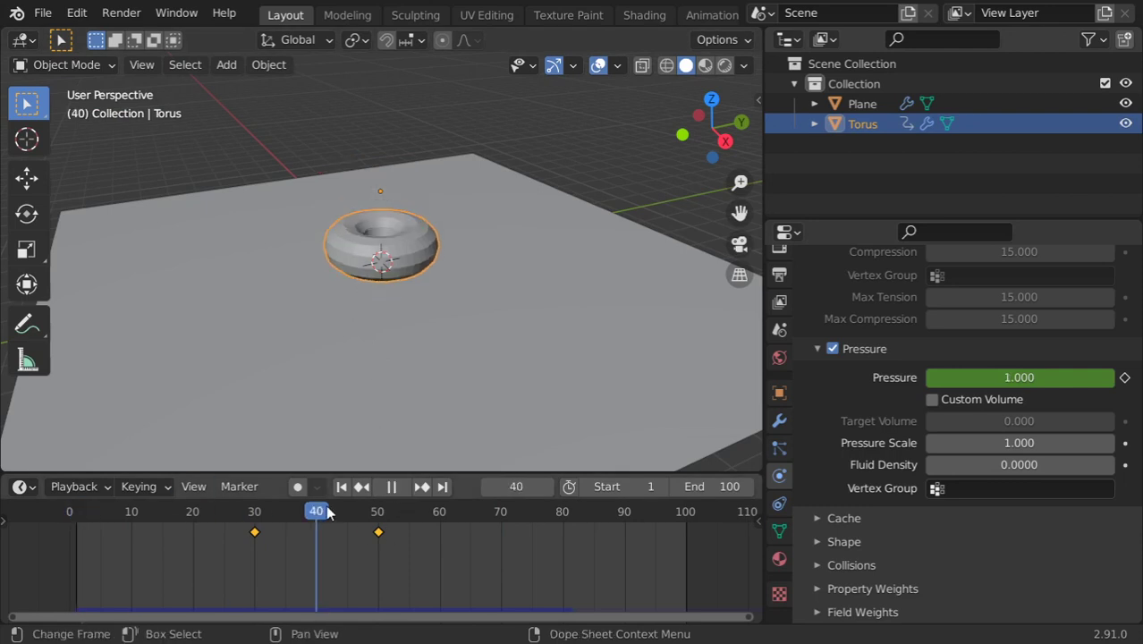
{"action": "left_click", "coordinate": [377, 510]}
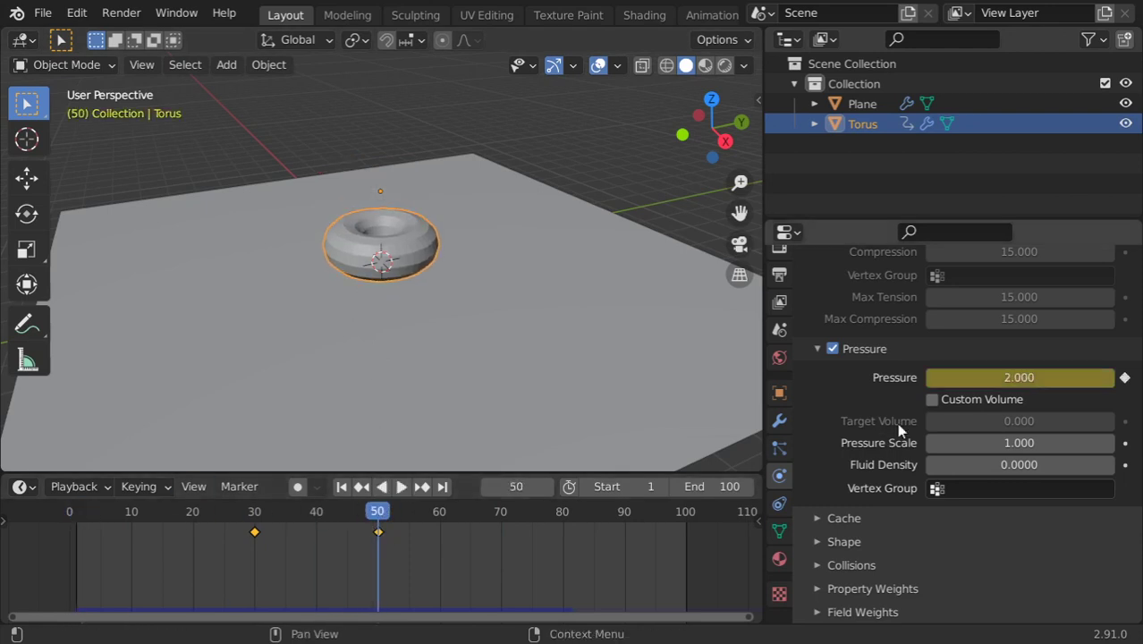
{"action": "double_click", "coordinate": [1019, 376]}
{"action": "type", "text": "2.500"}
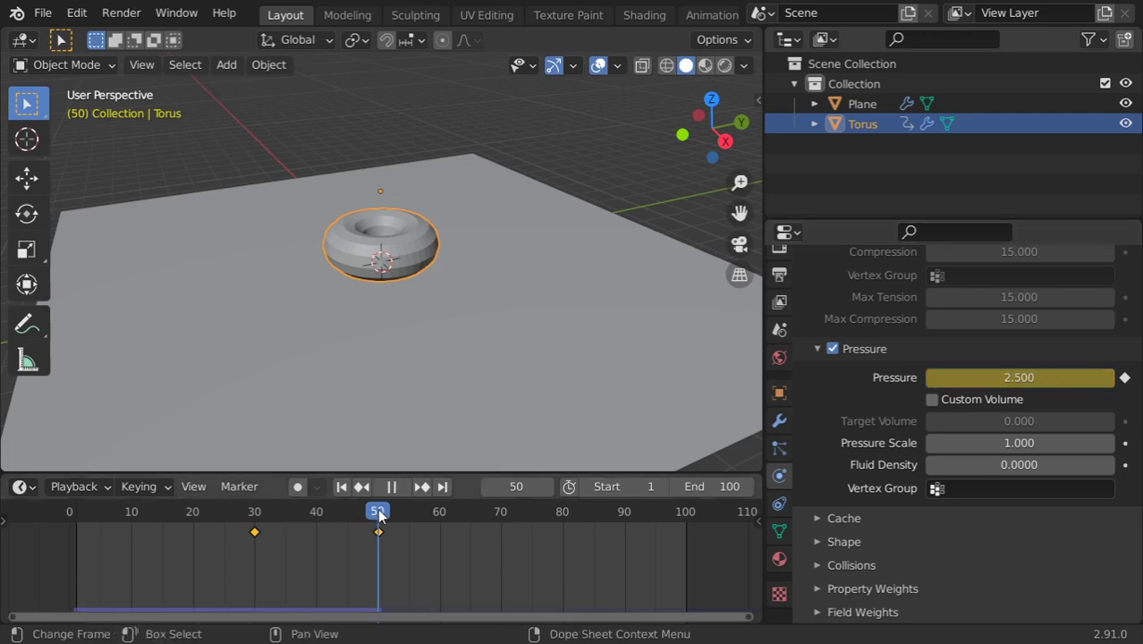
{"action": "left_click", "coordinate": [1019, 376]}
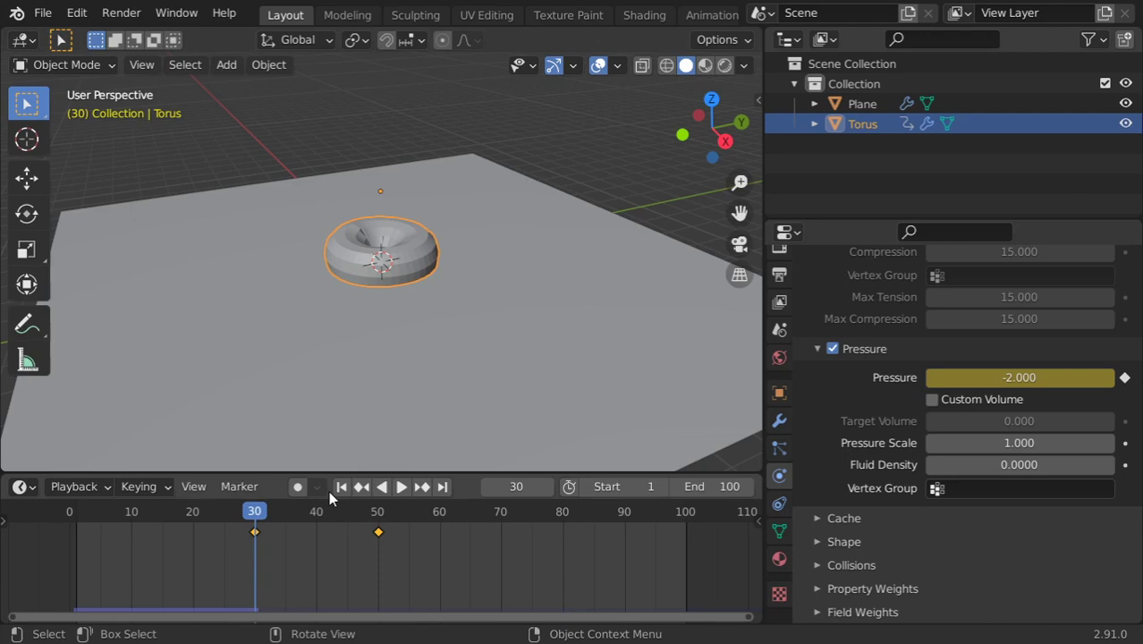
Step: Enter a Pressure of 3 at frame 50 and replay the inflation from the start
{"action": "left_click", "coordinate": [401, 486]}
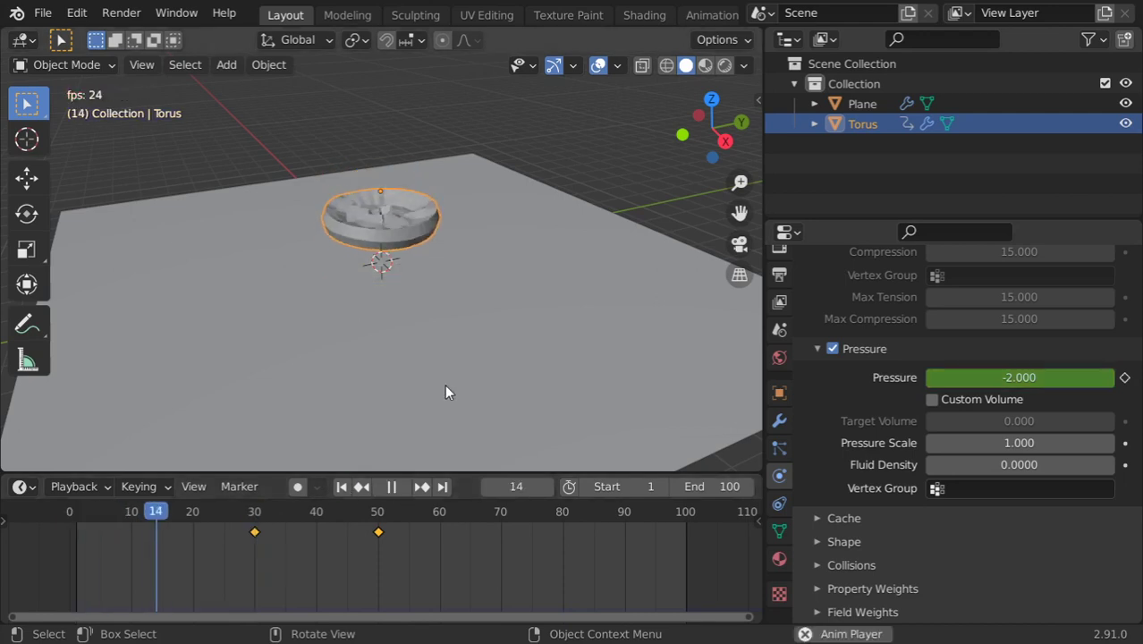
{"action": "left_click", "coordinate": [390, 485]}
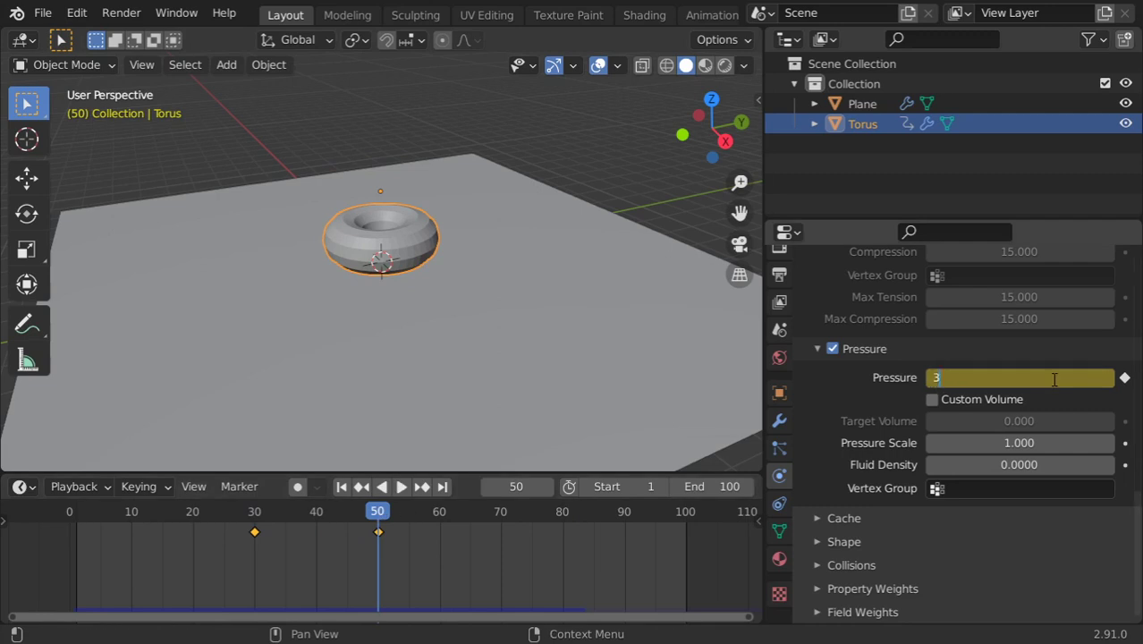
{"action": "key", "text": "Return"}
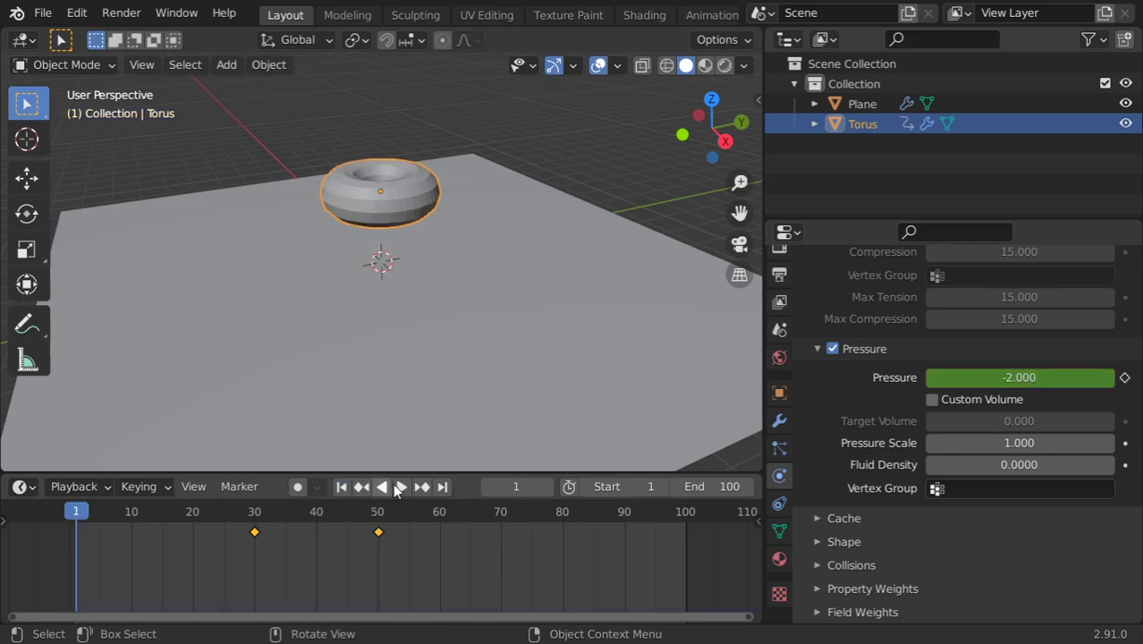
{"action": "left_click", "coordinate": [398, 486]}
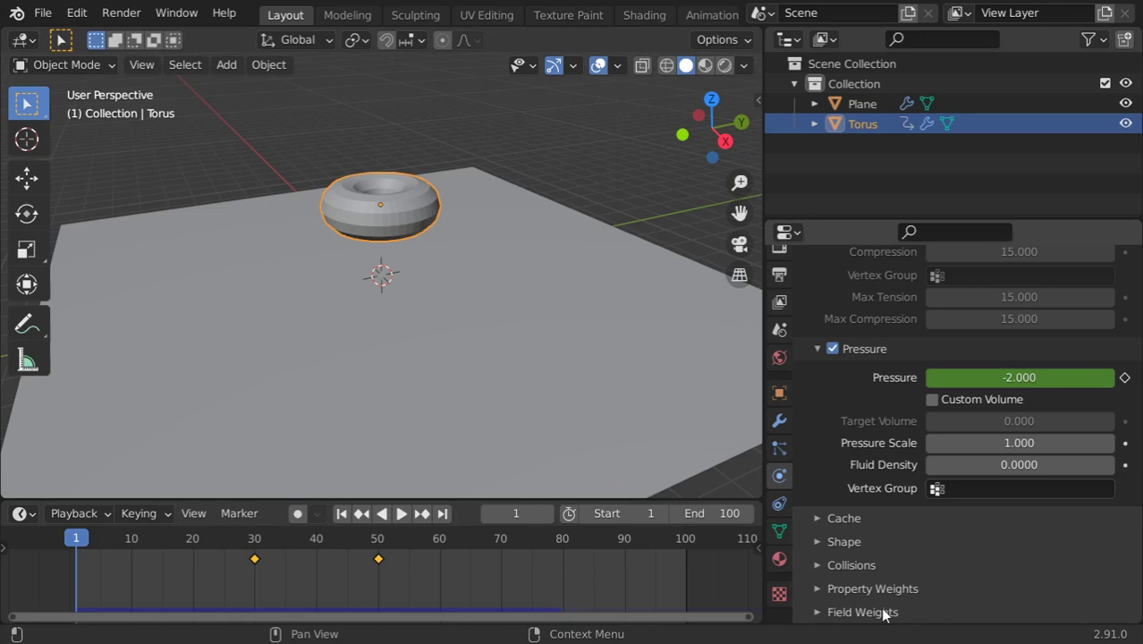
Step: Keyframe Cloth Field Weights Gravity from 1.0 at frame 40 to −2 at frame 63, then replay
{"action": "left_click", "coordinate": [862, 611]}
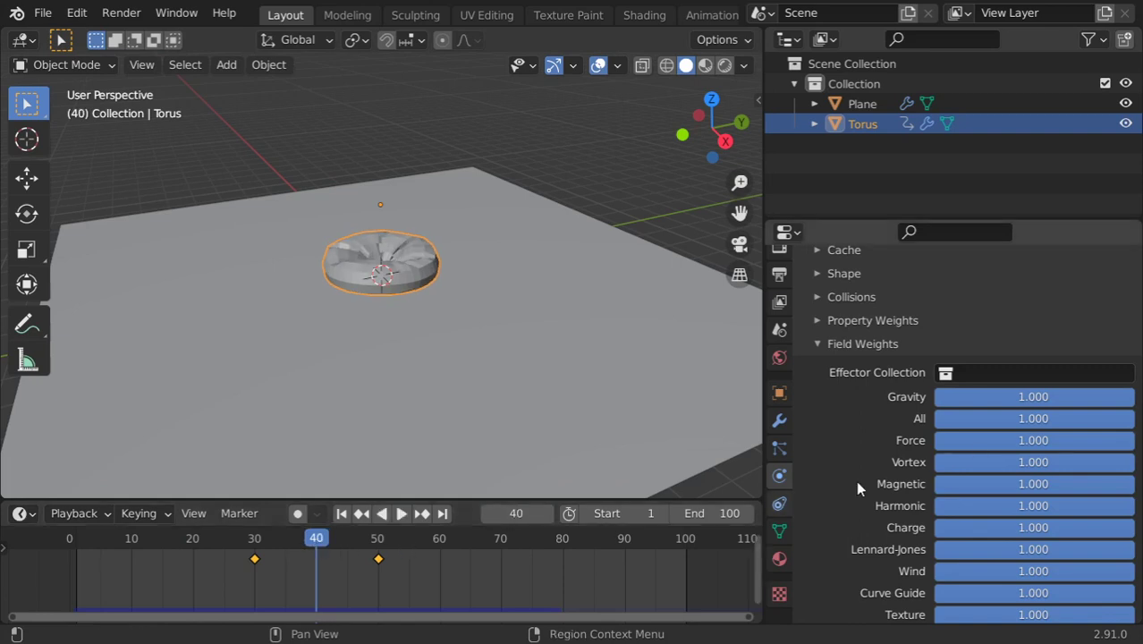
{"action": "mouse_move", "coordinate": [1028, 396]}
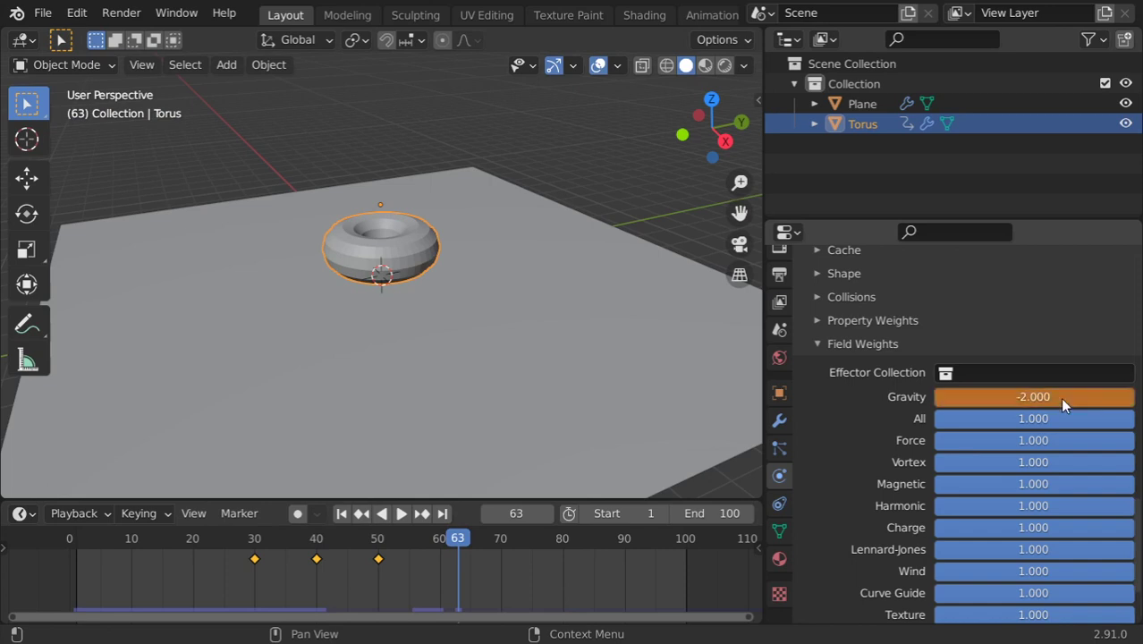
{"action": "left_click", "coordinate": [341, 512]}
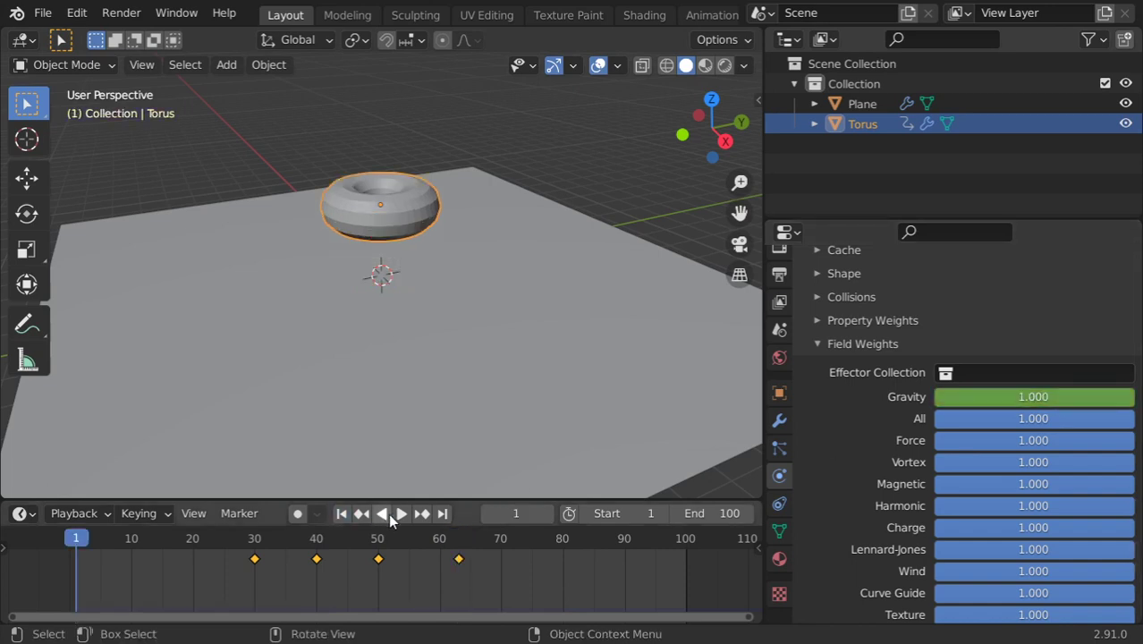
{"action": "left_click", "coordinate": [399, 512]}
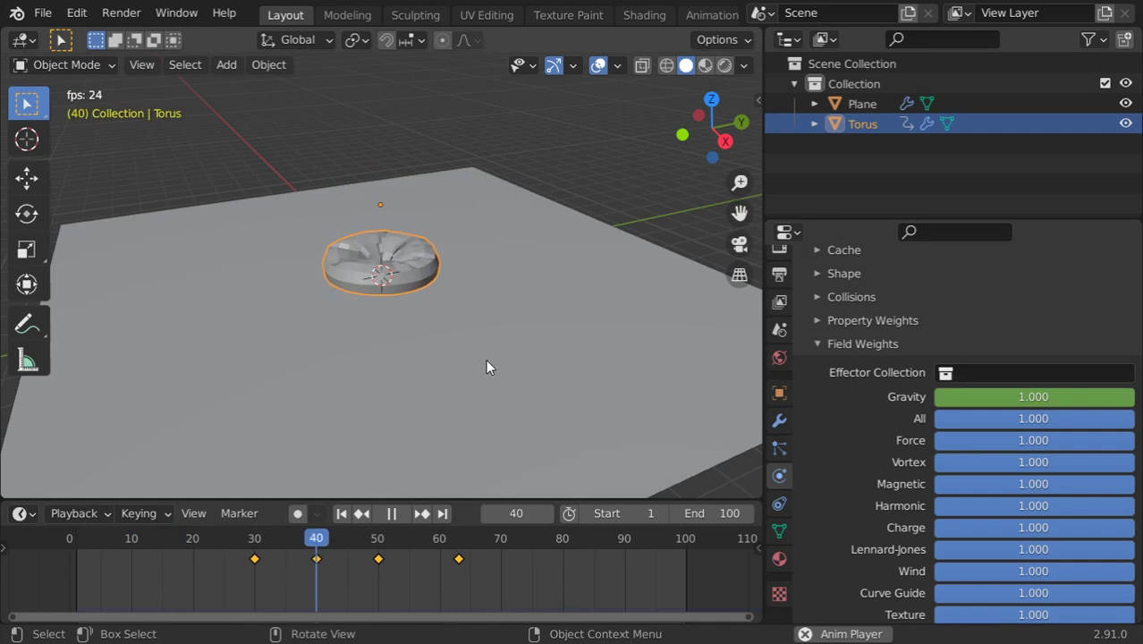